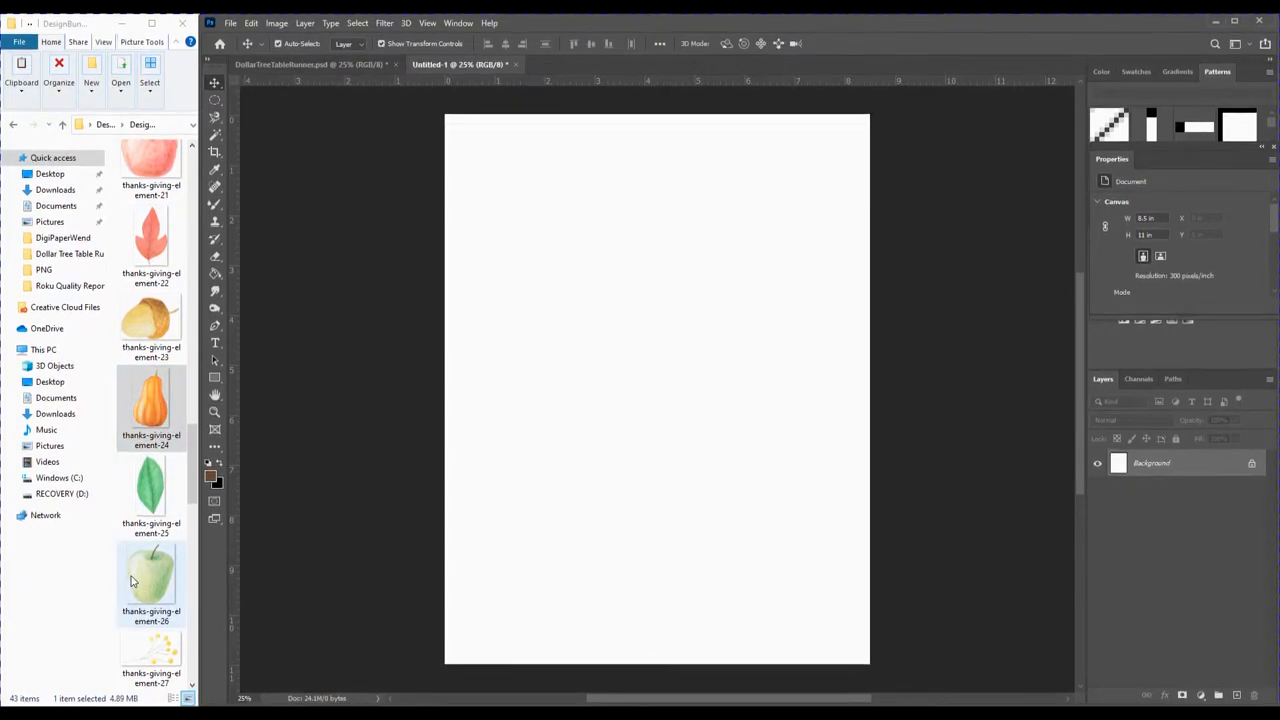
mouse_move(143, 585)
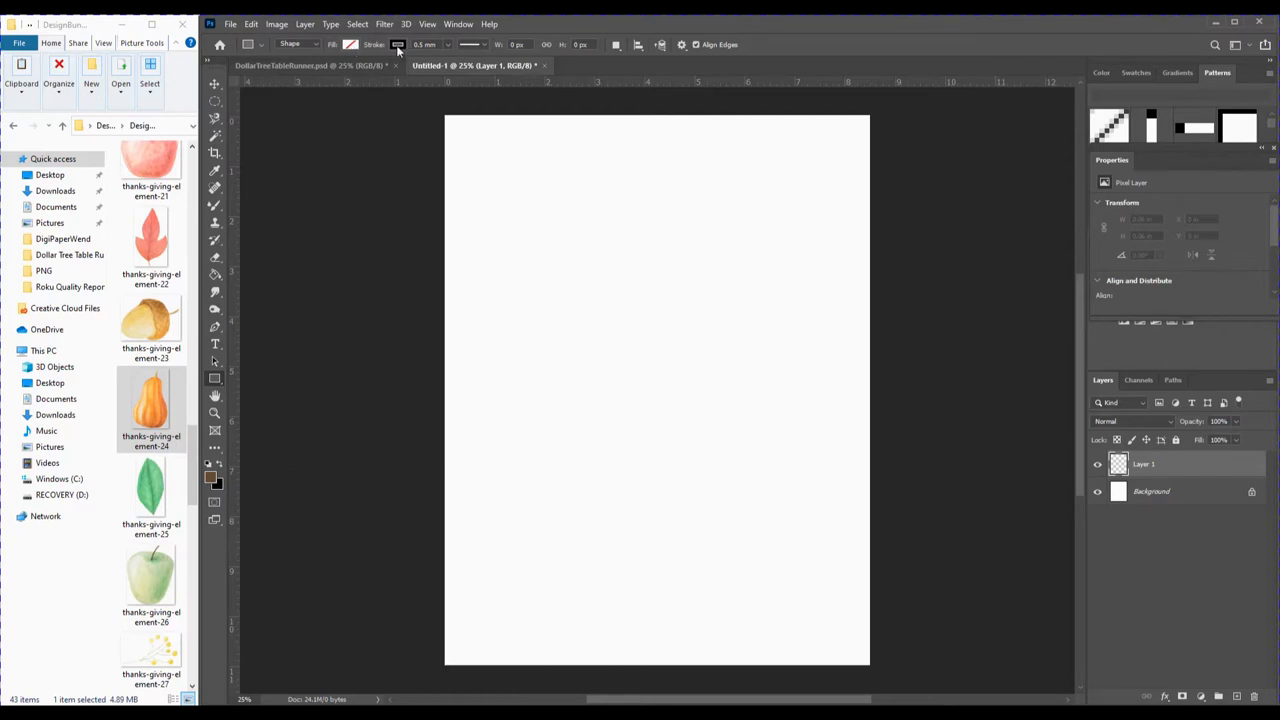
mouse_move(397, 45)
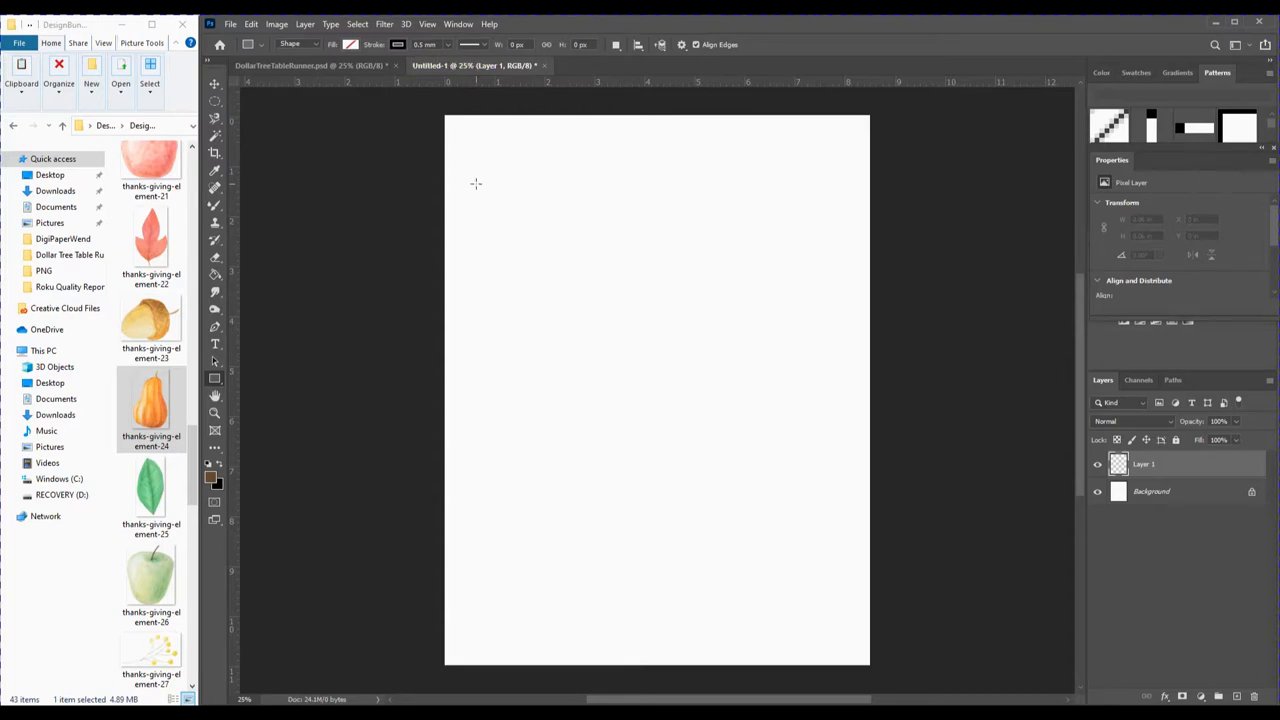
Draw a large square outline from the page's upper left to just inside its right edge.
left_click_drag(477, 183, 685, 393)
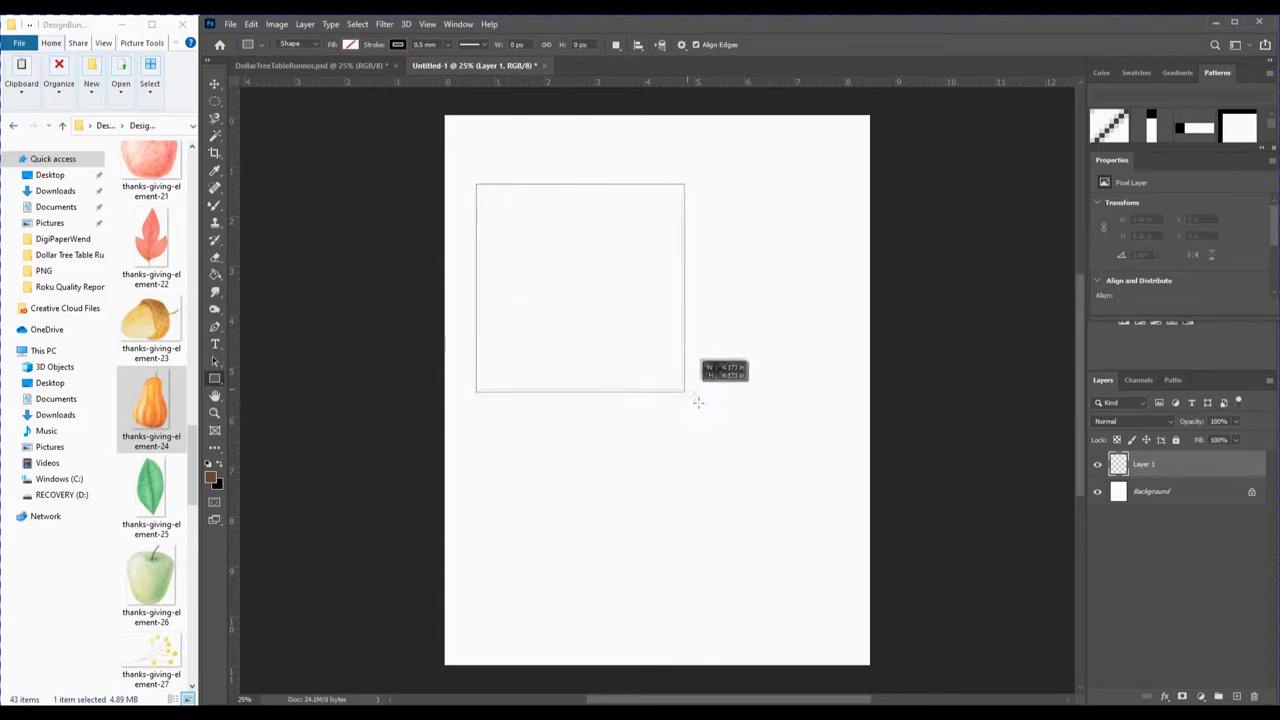
left_click_drag(697, 401, 863, 570)
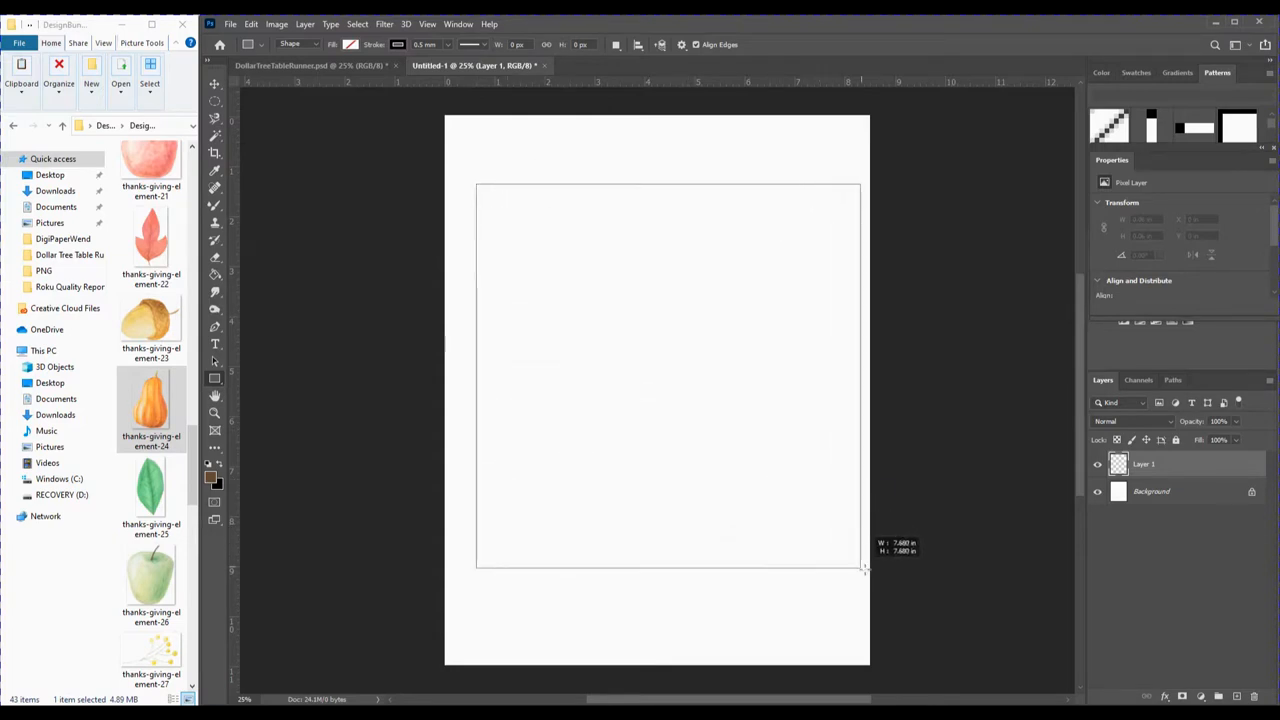
left_click_drag(863, 570, 878, 585)
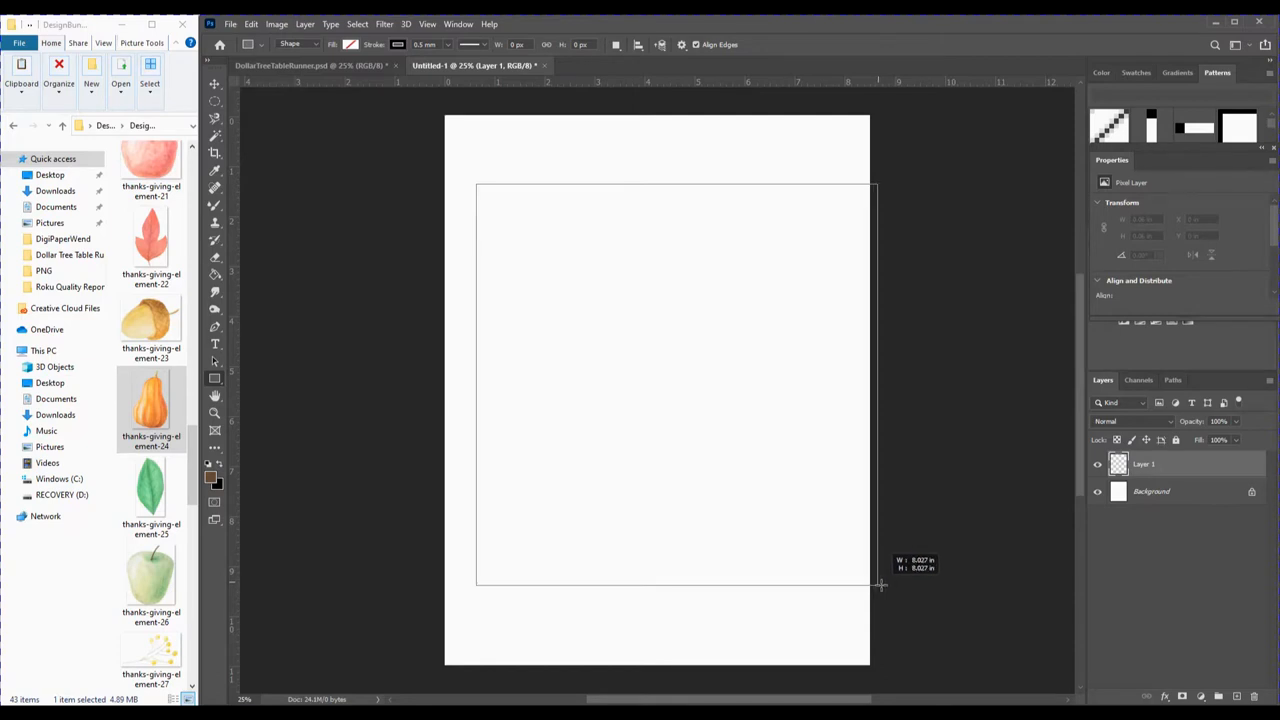
left_click_drag(477, 185, 875, 585)
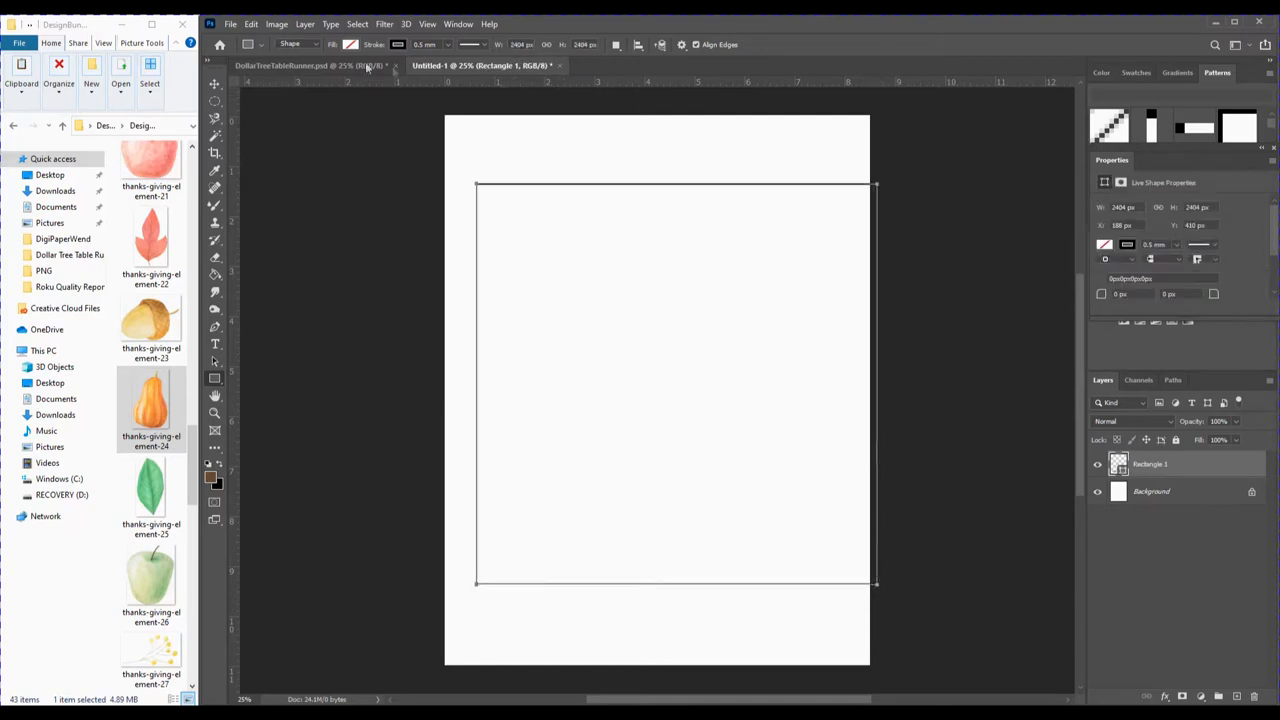
left_click(214, 84)
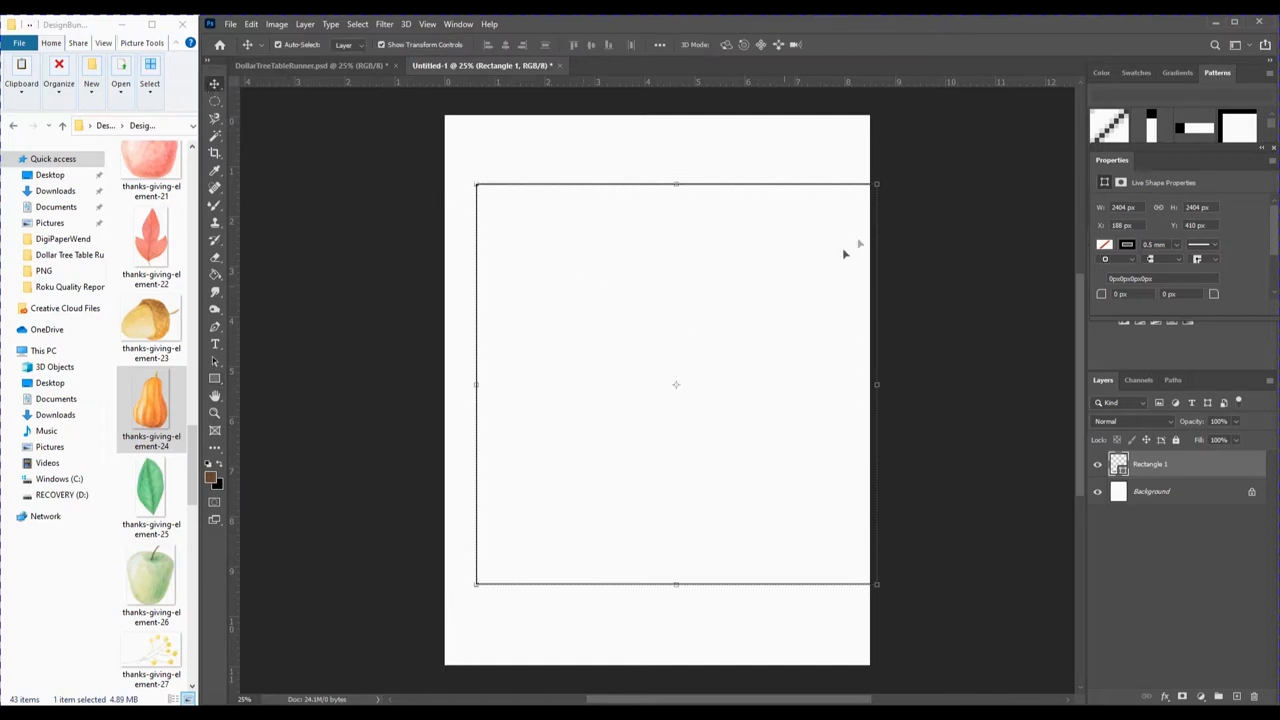
mouse_move(882, 180)
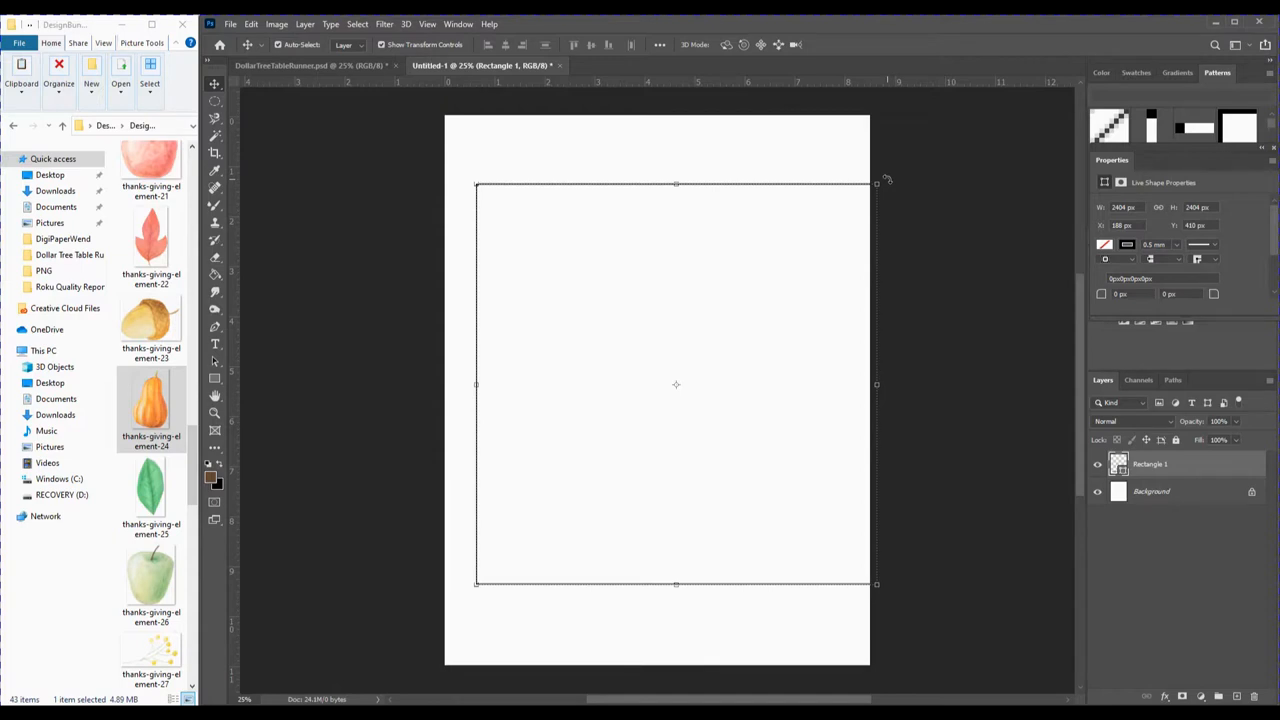
Rotate the square outline -45° into a diamond and commit the transform.
left_click_drag(878, 180, 693, 118)
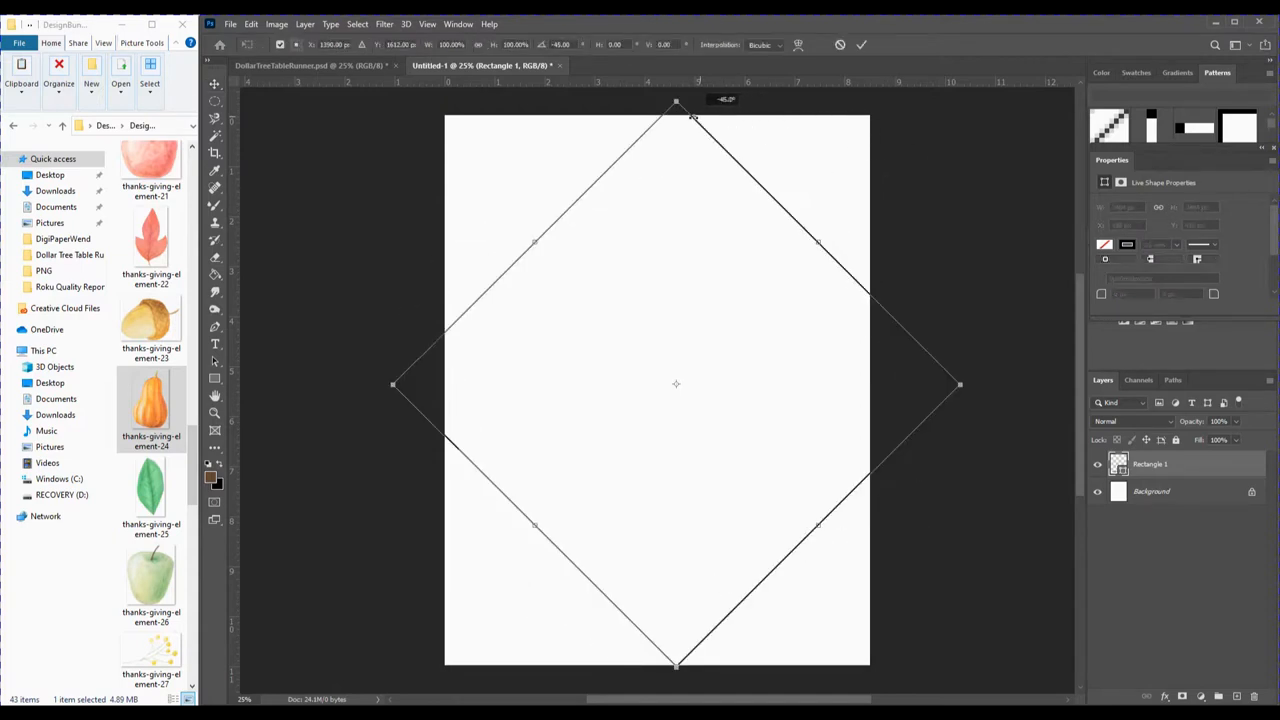
left_click(862, 44)
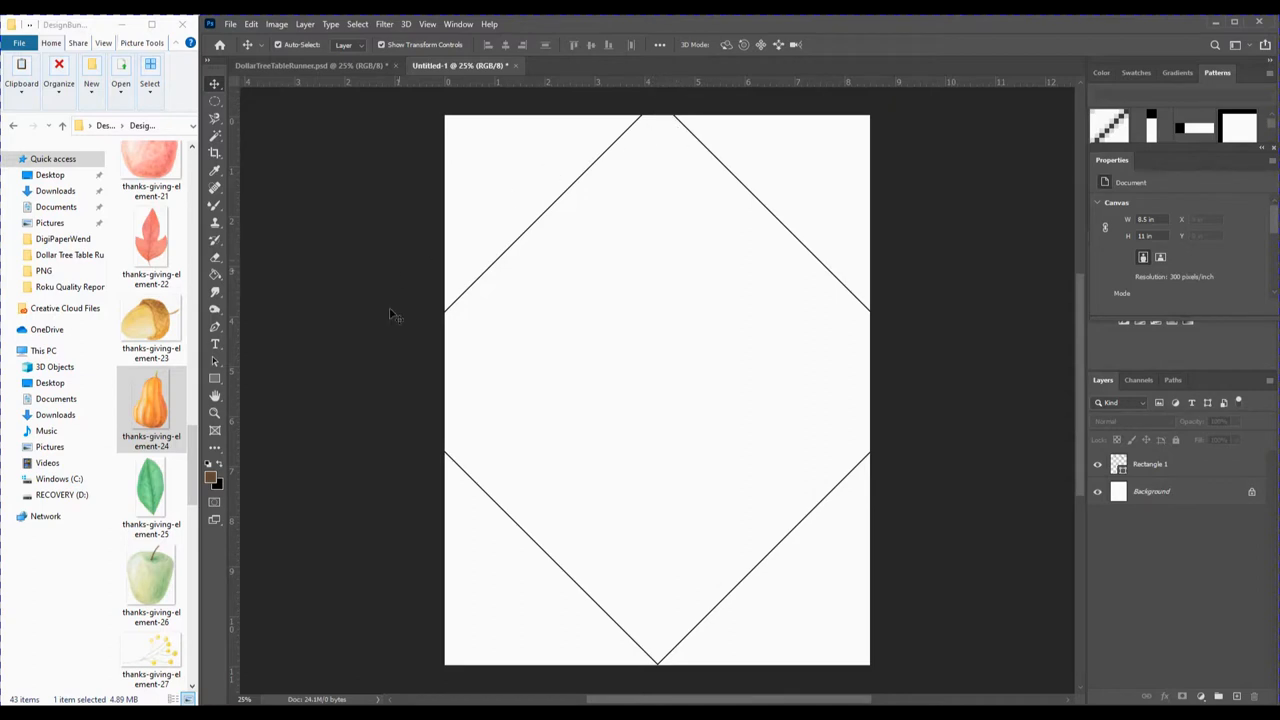
mouse_move(430, 160)
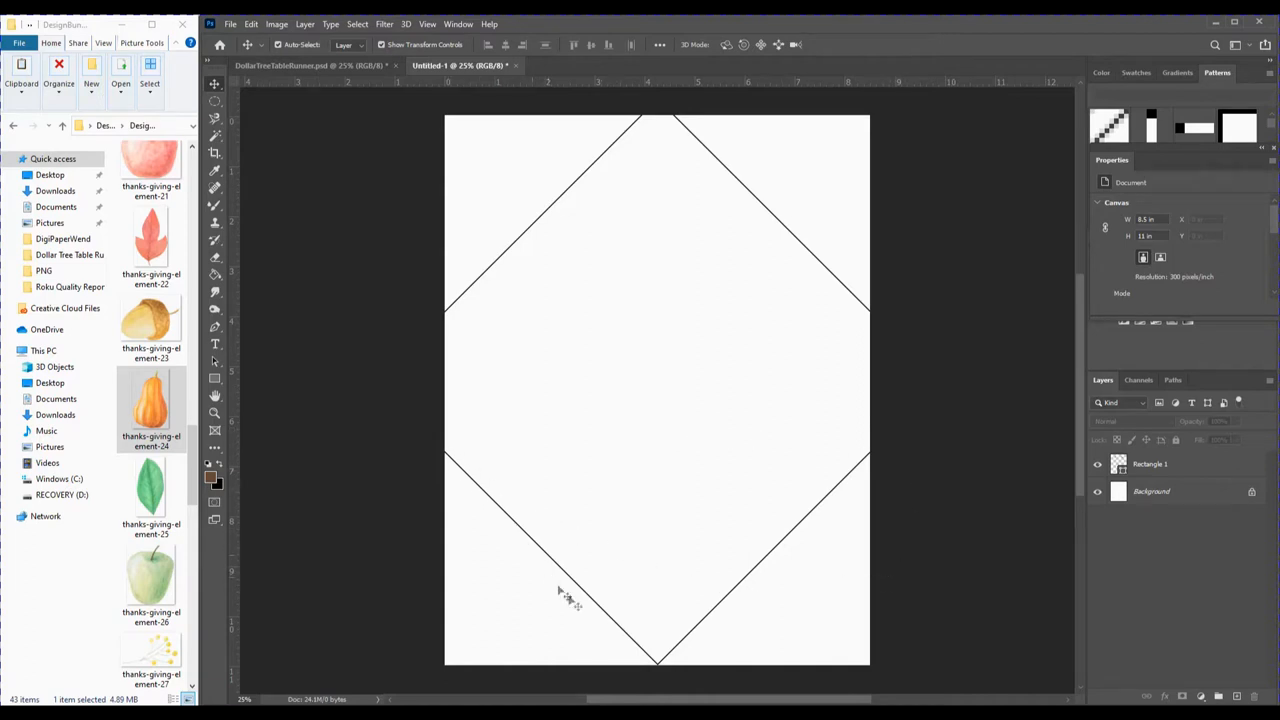
mouse_move(660, 667)
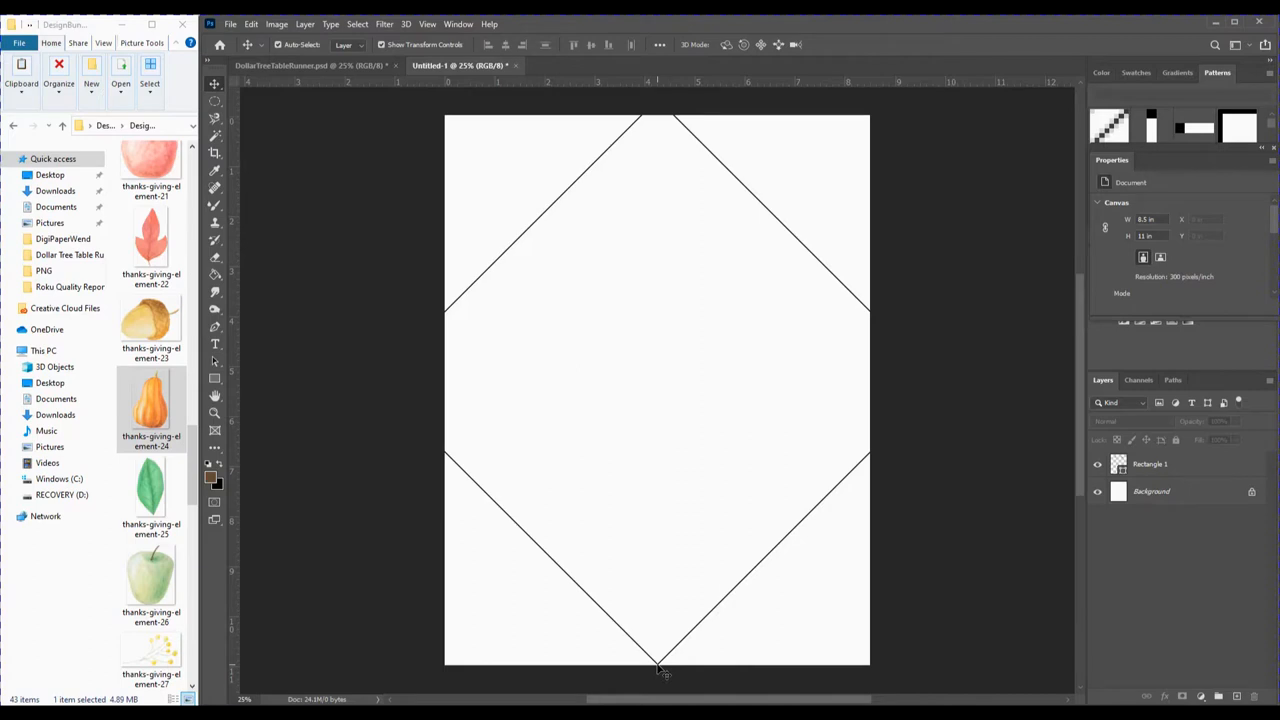
mouse_move(664, 660)
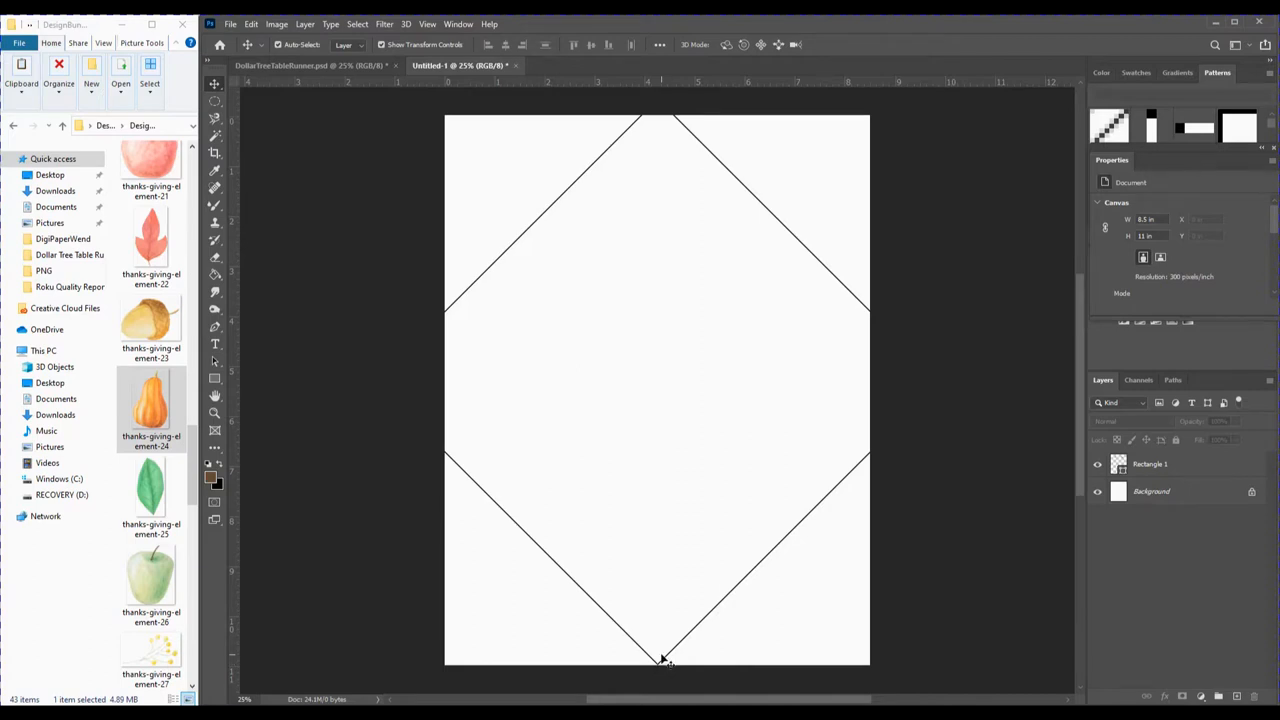
mouse_move(537, 558)
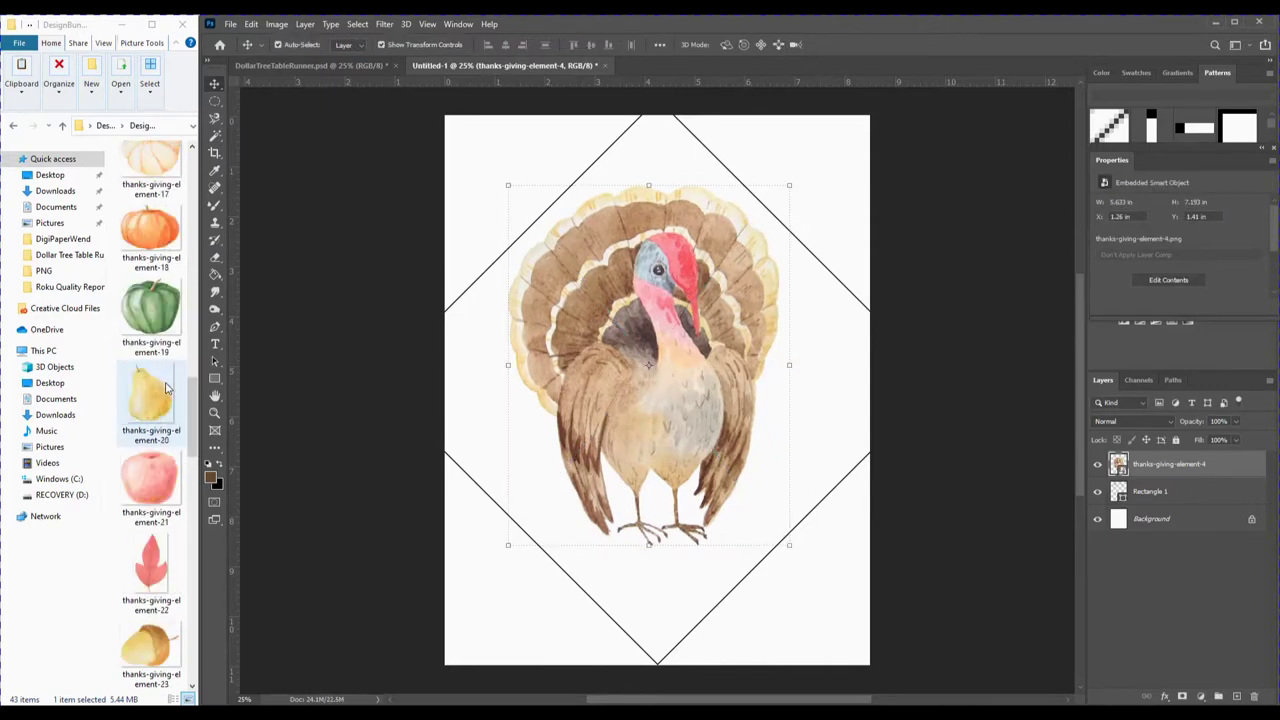
mouse_move(147, 408)
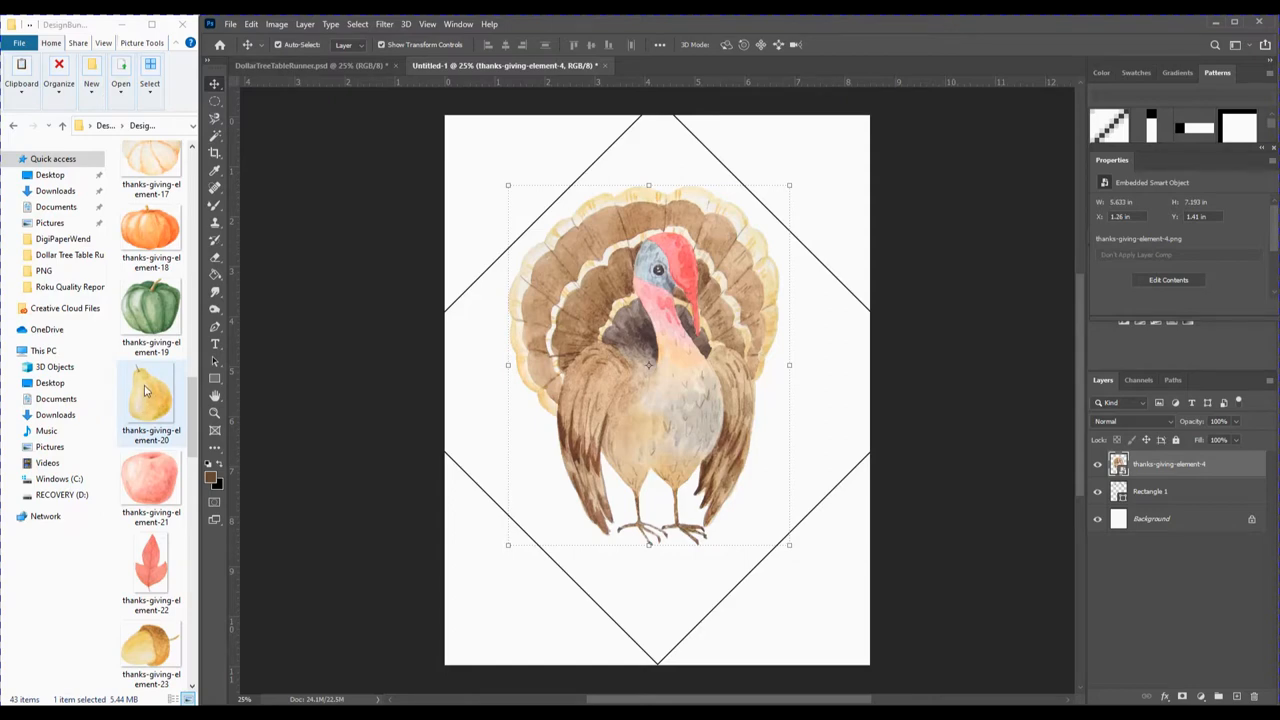
Nudge the green pumpkin into place beside the orange pumpkin below the turkey.
scroll("down", 3)
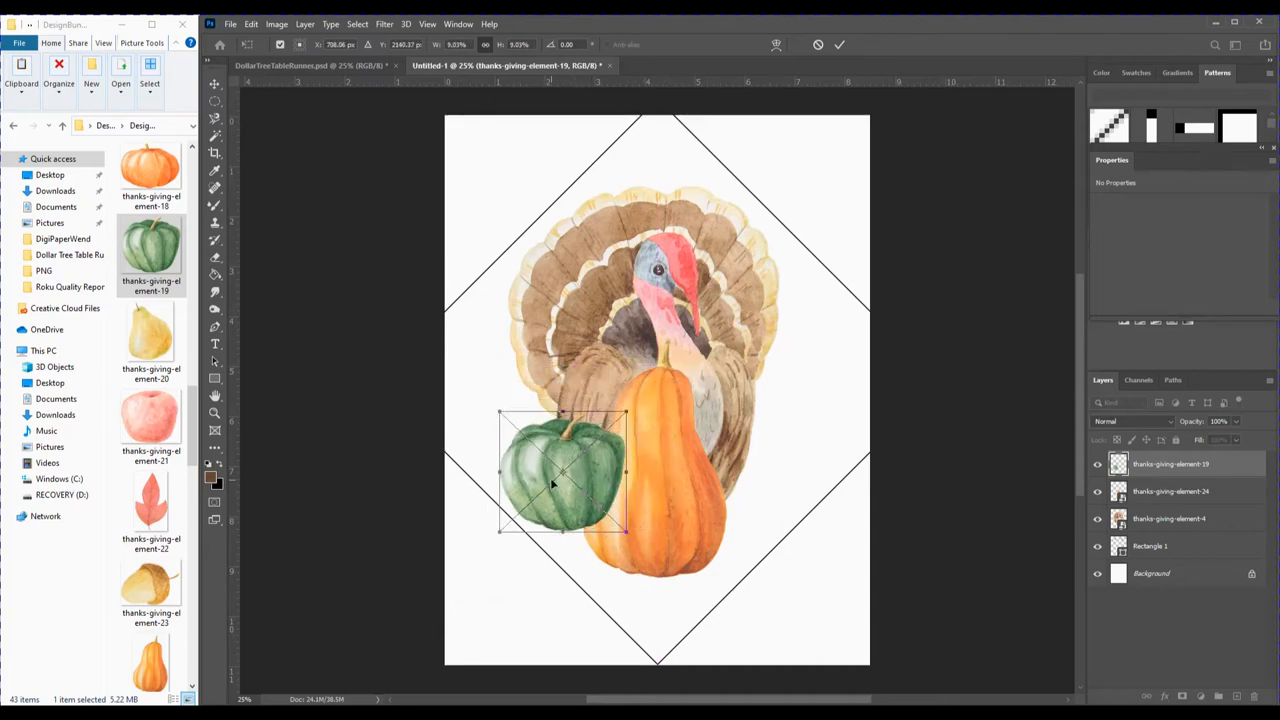
left_click_drag(563, 483, 573, 458)
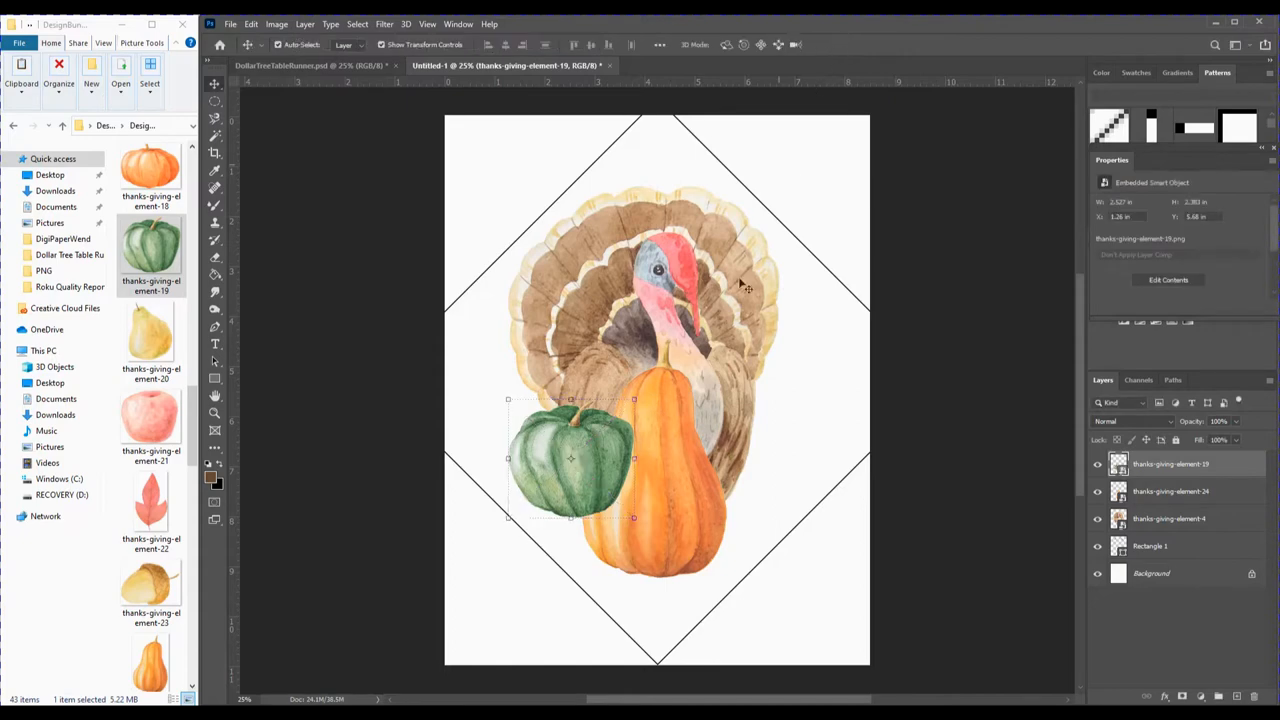
mouse_move(550, 370)
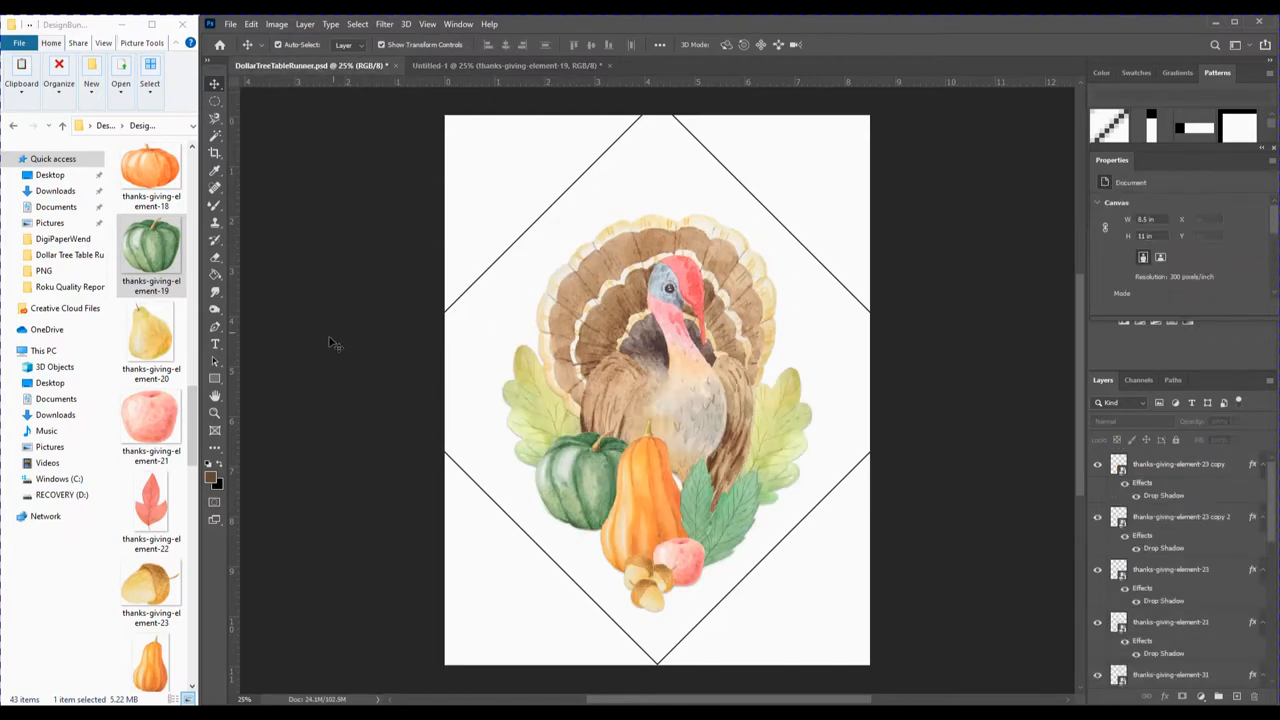
mouse_move(470, 432)
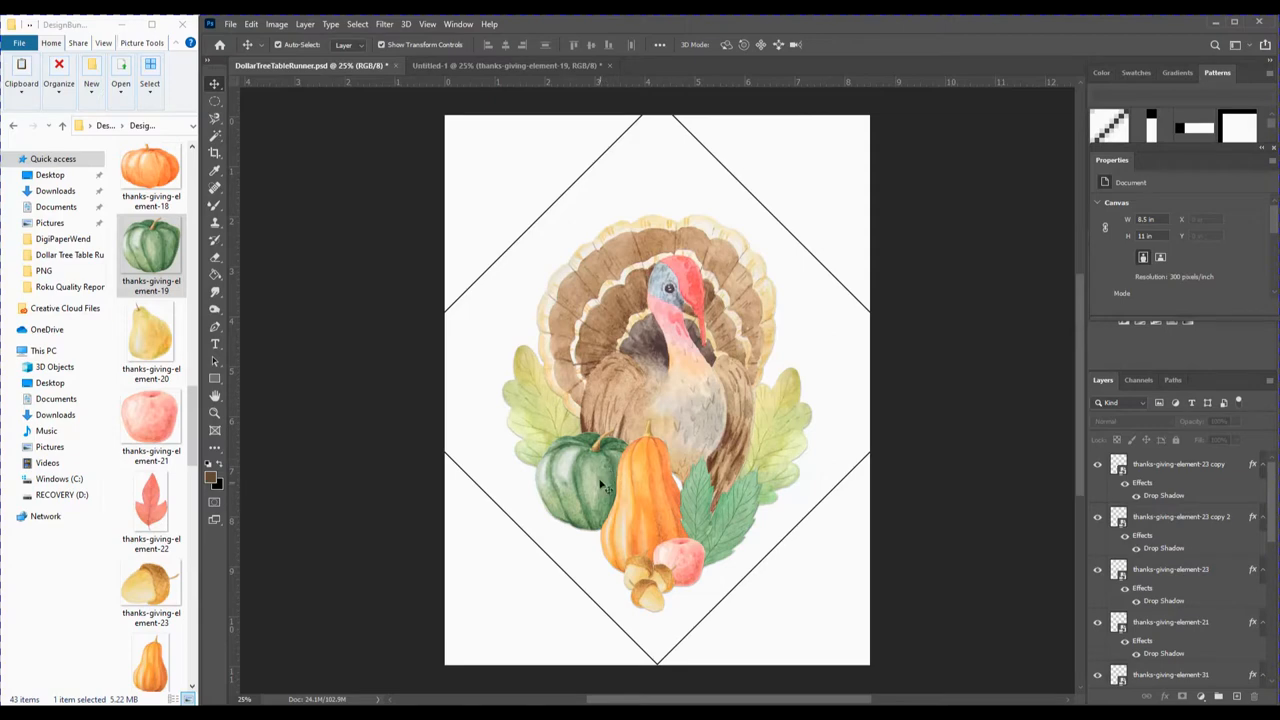
mouse_move(772, 467)
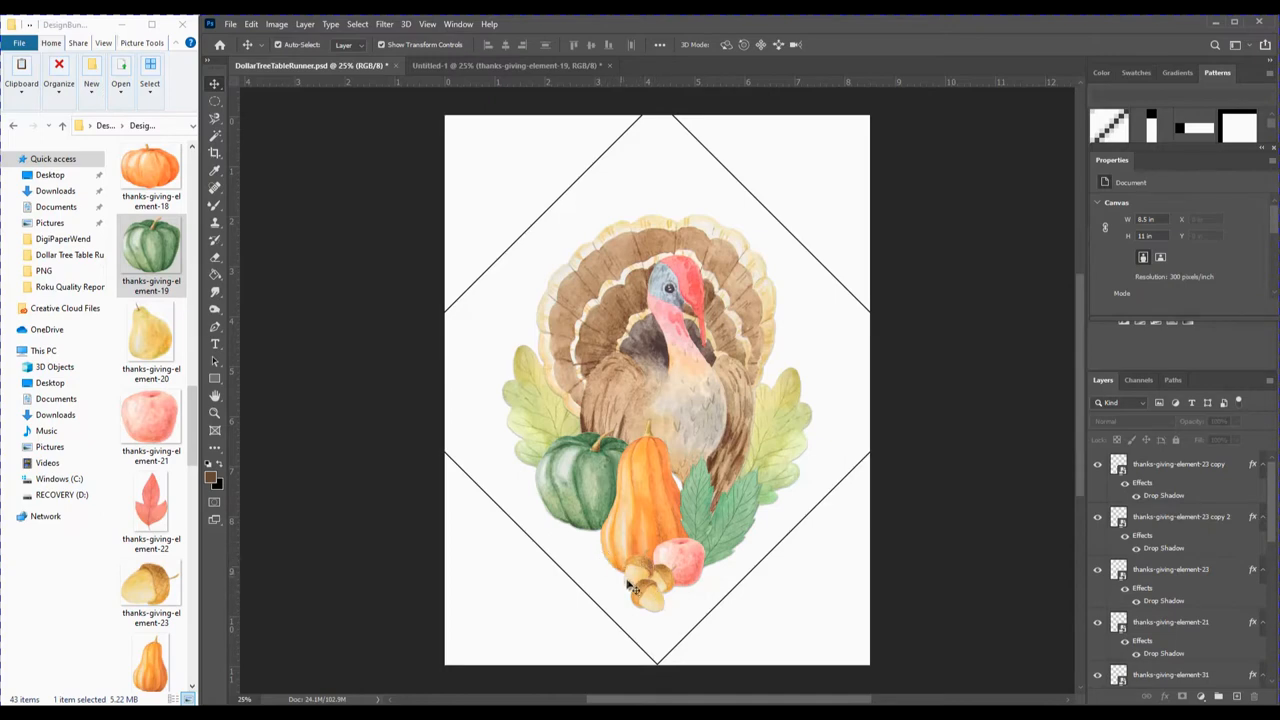
mouse_move(623, 585)
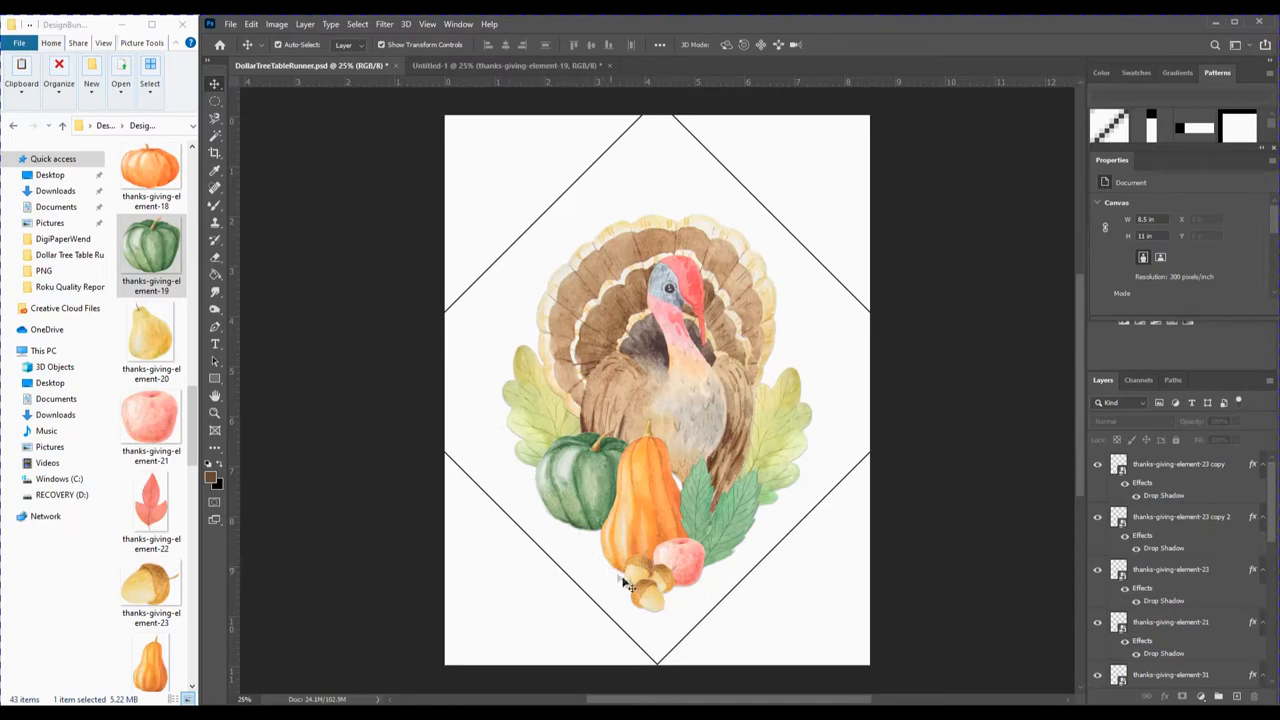
mouse_move(870, 398)
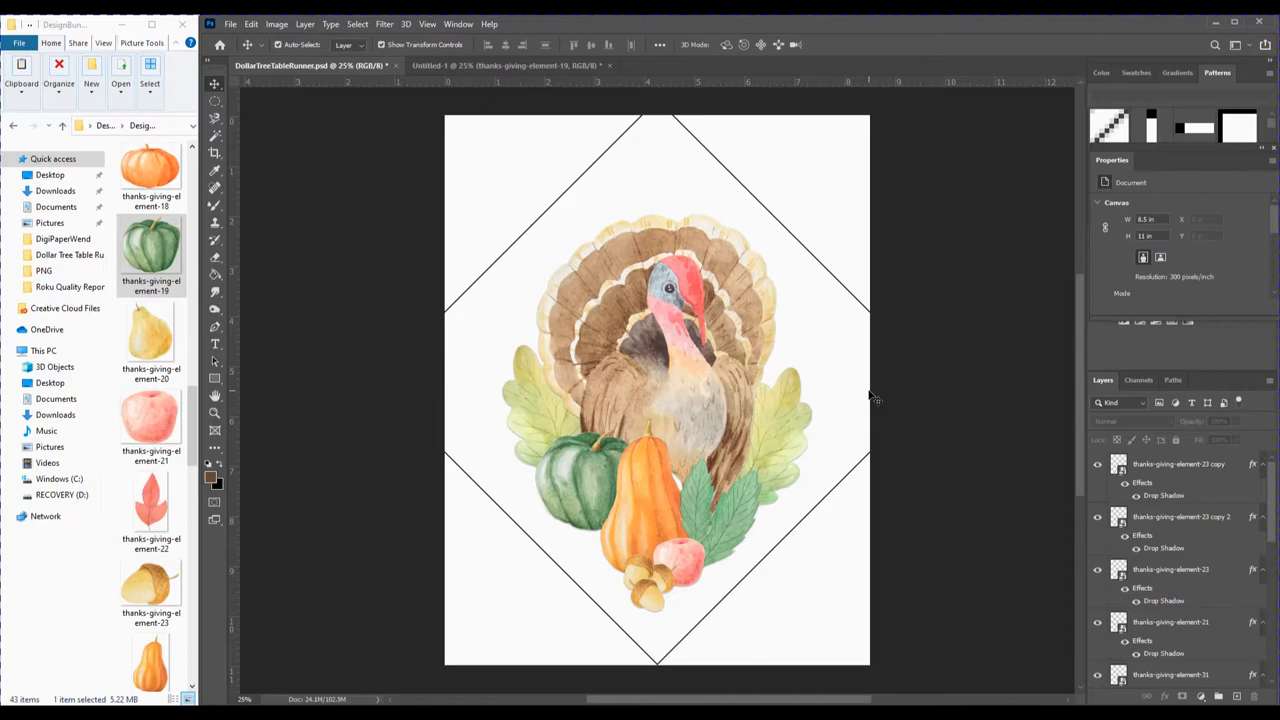
mouse_move(846, 492)
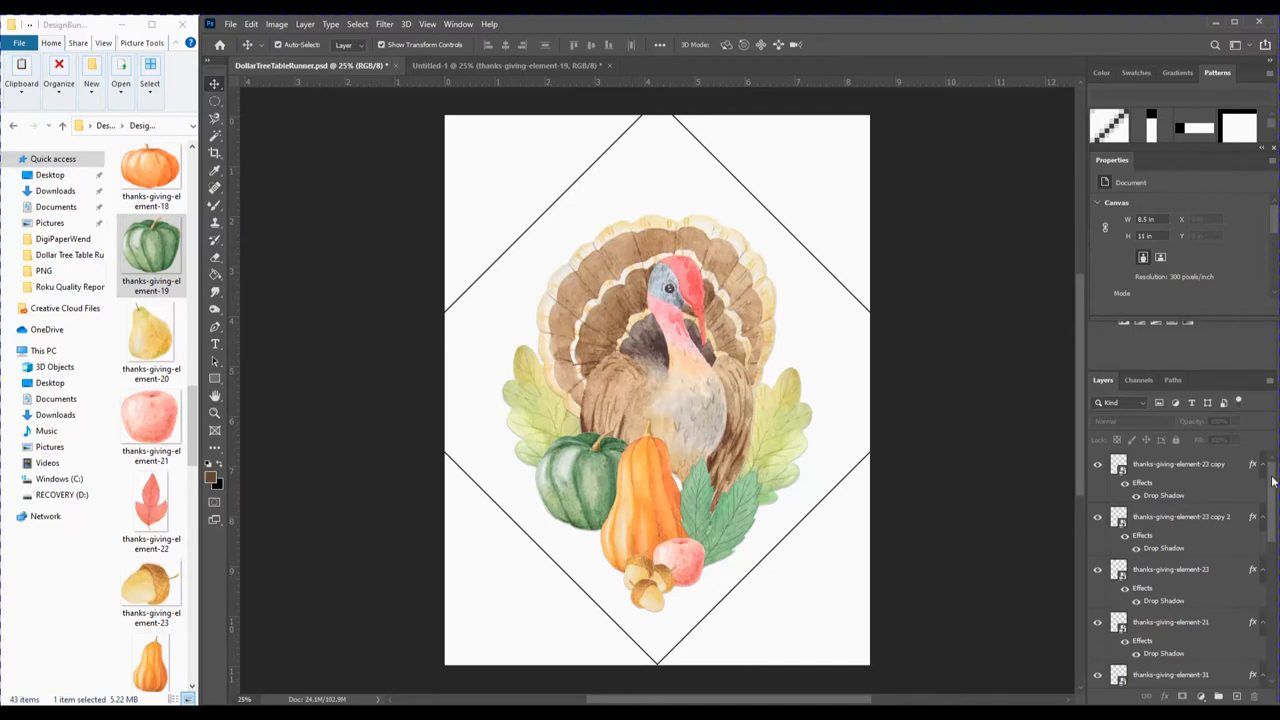
Scroll the Layers panel down to reach the Rectangle 1 layer.
scroll("down", 3)
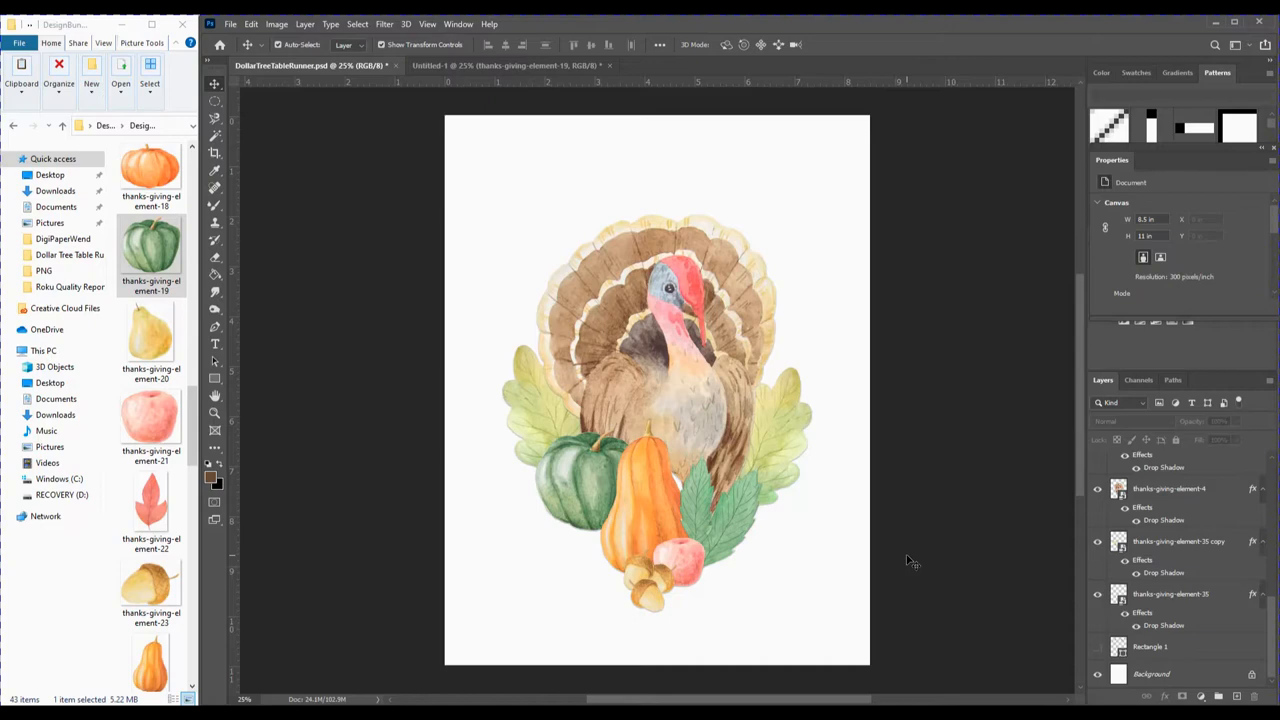
mouse_move(862, 547)
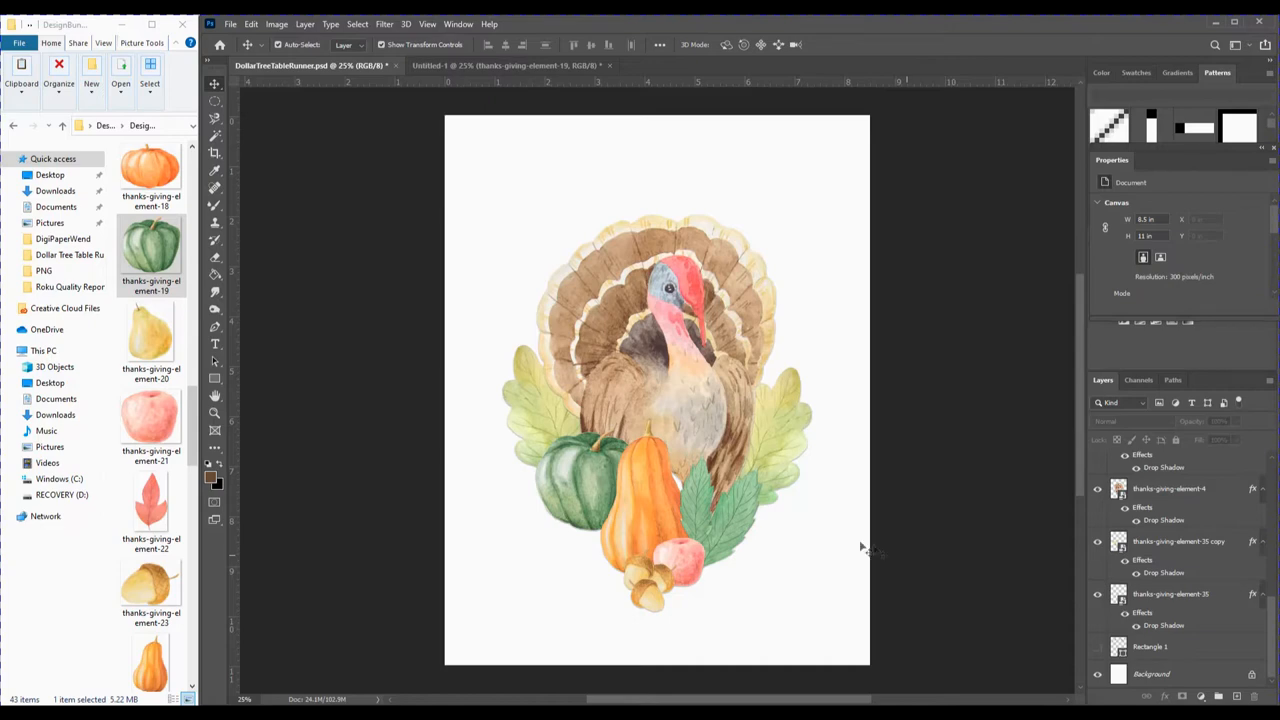
mouse_move(777, 532)
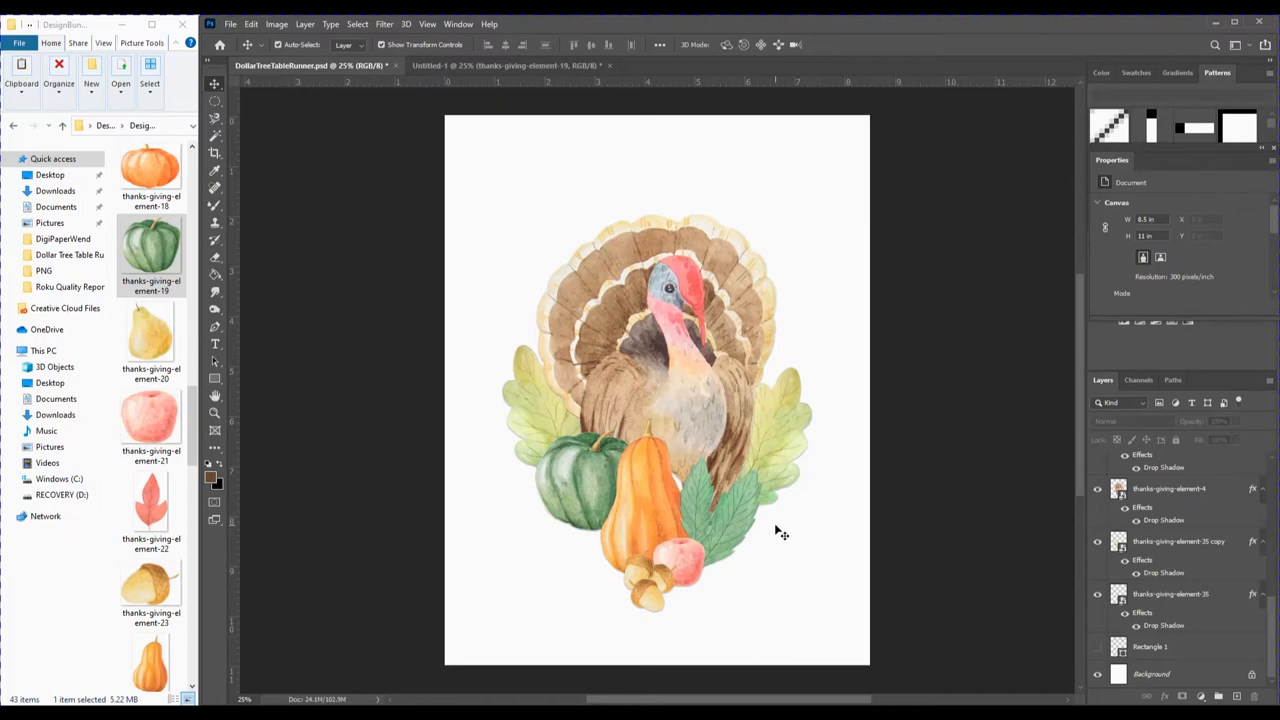
mouse_move(553, 622)
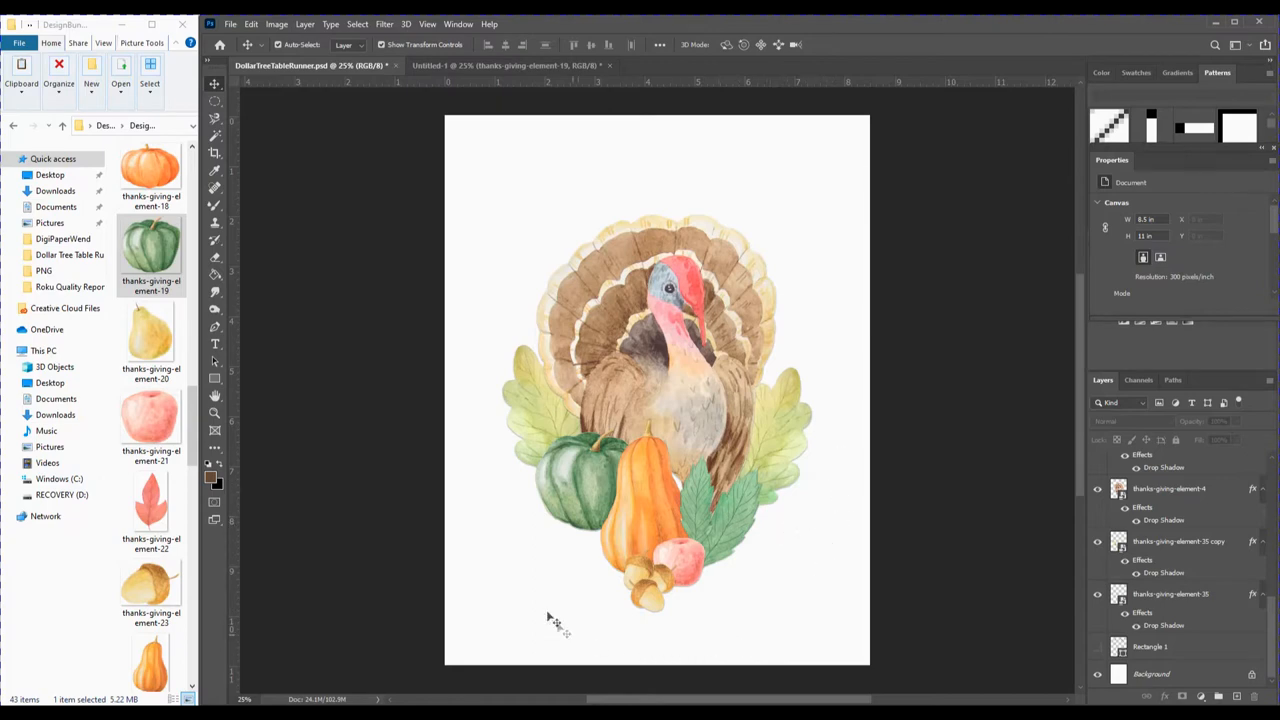
mouse_move(893, 520)
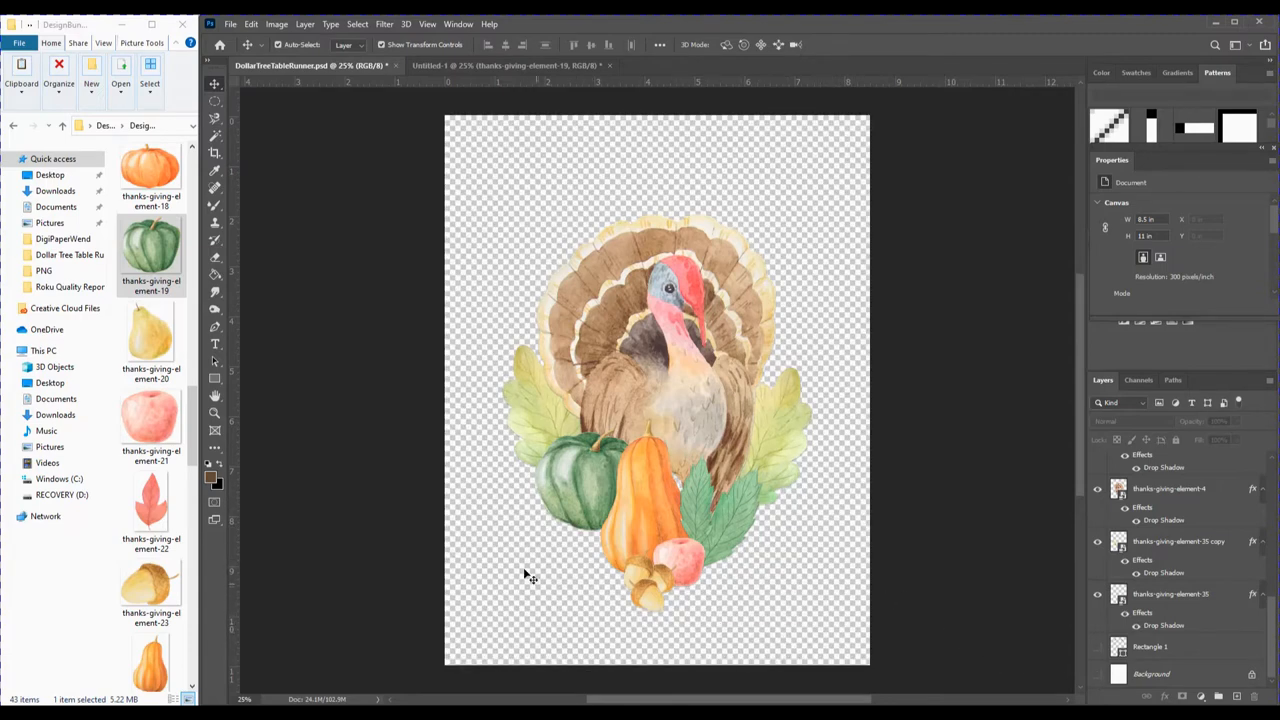
mouse_move(778, 593)
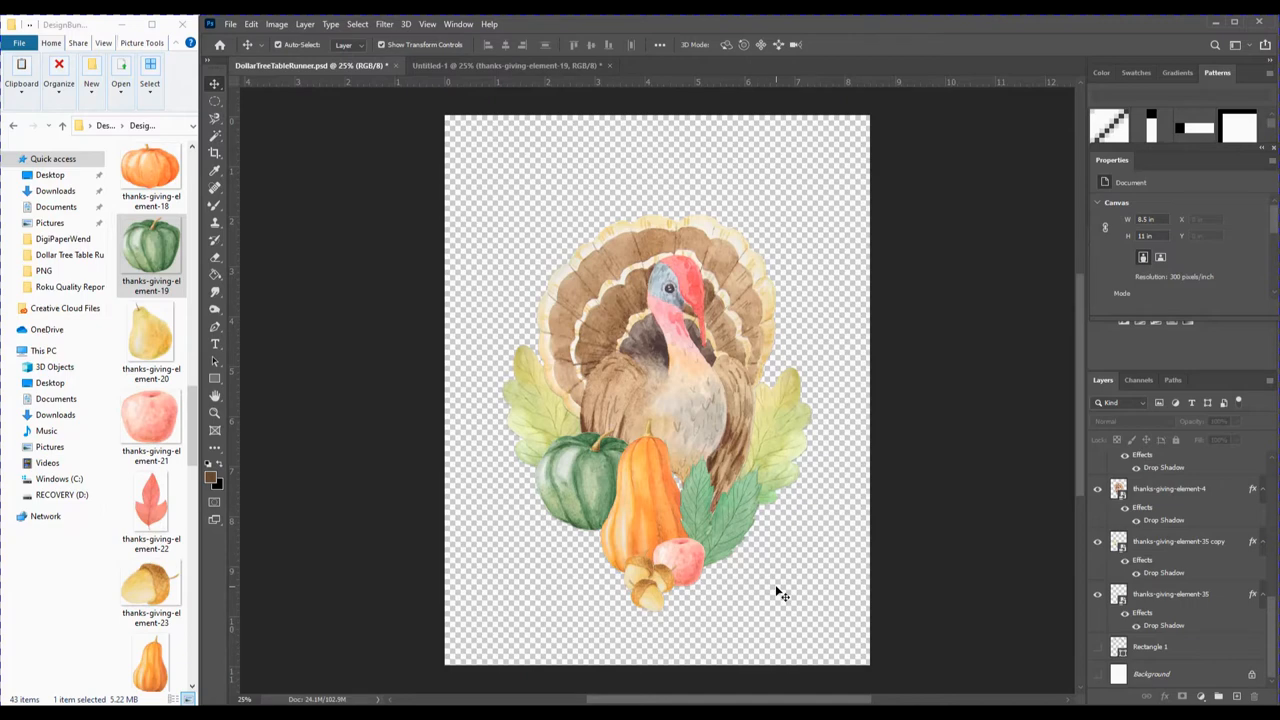